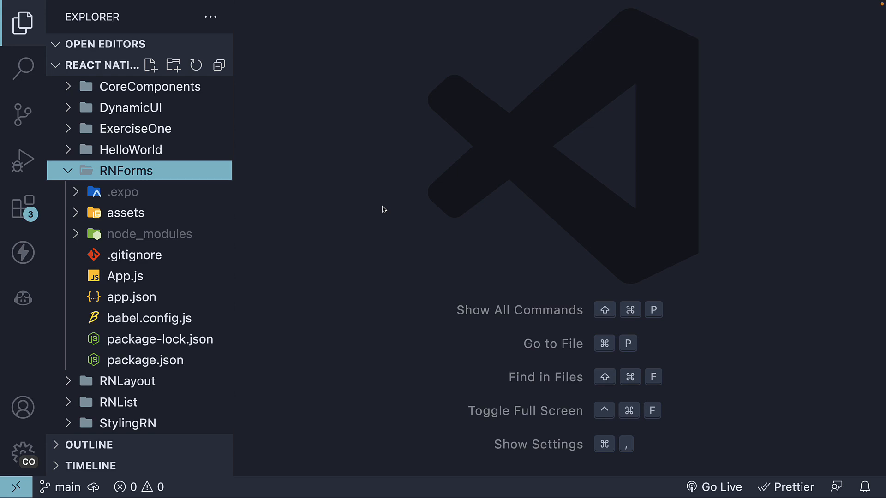
mouse_move(411, 222)
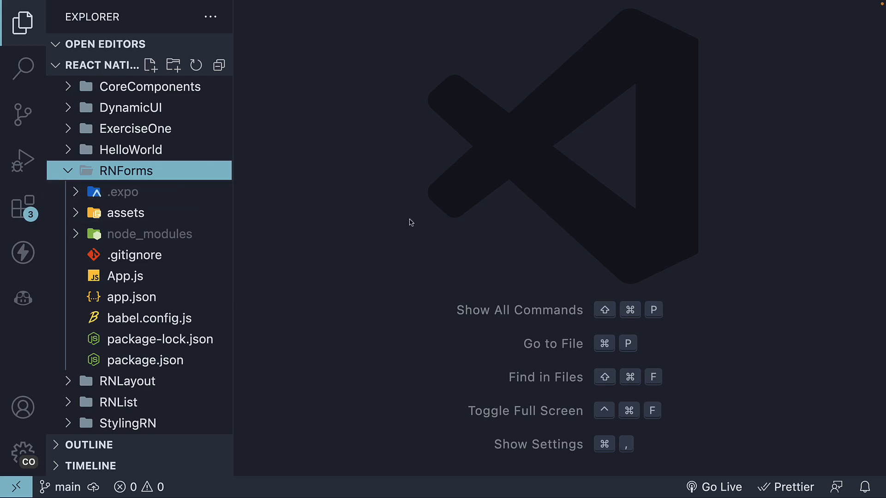
mouse_move(431, 239)
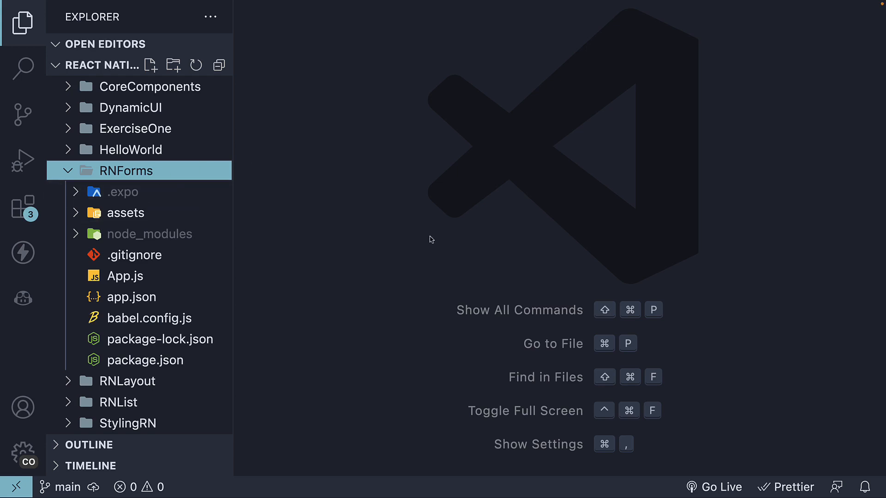